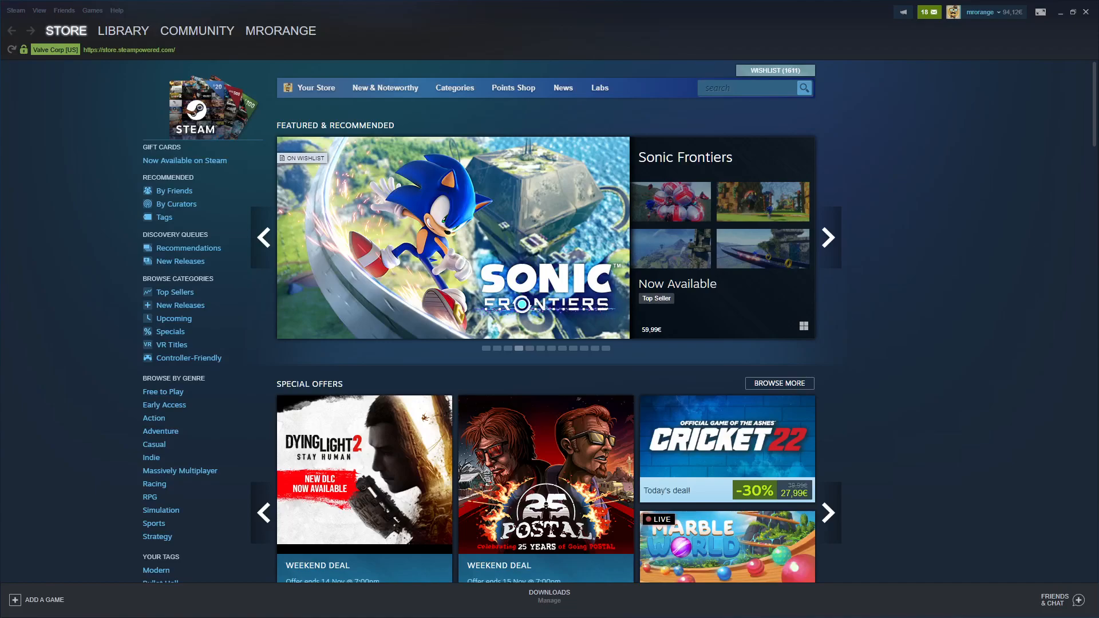
Show the Clipboard01 screenshot of the Steam News sale pop-up in IrfanView
{"action": "left_click", "coordinate": [828, 238]}
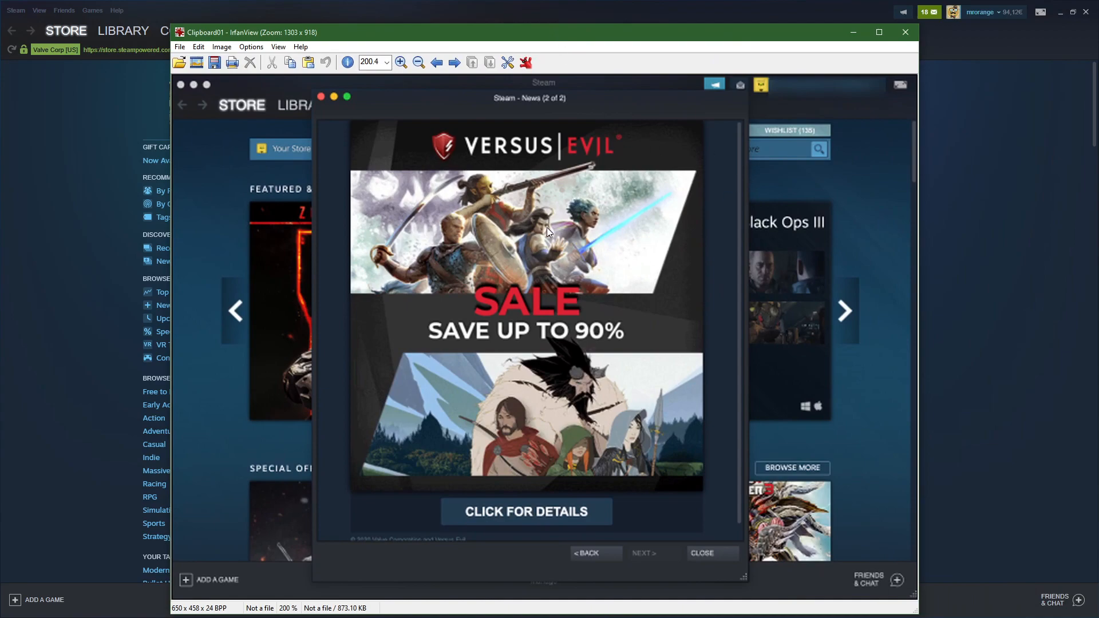
{"action": "mouse_move", "coordinate": [536, 310]}
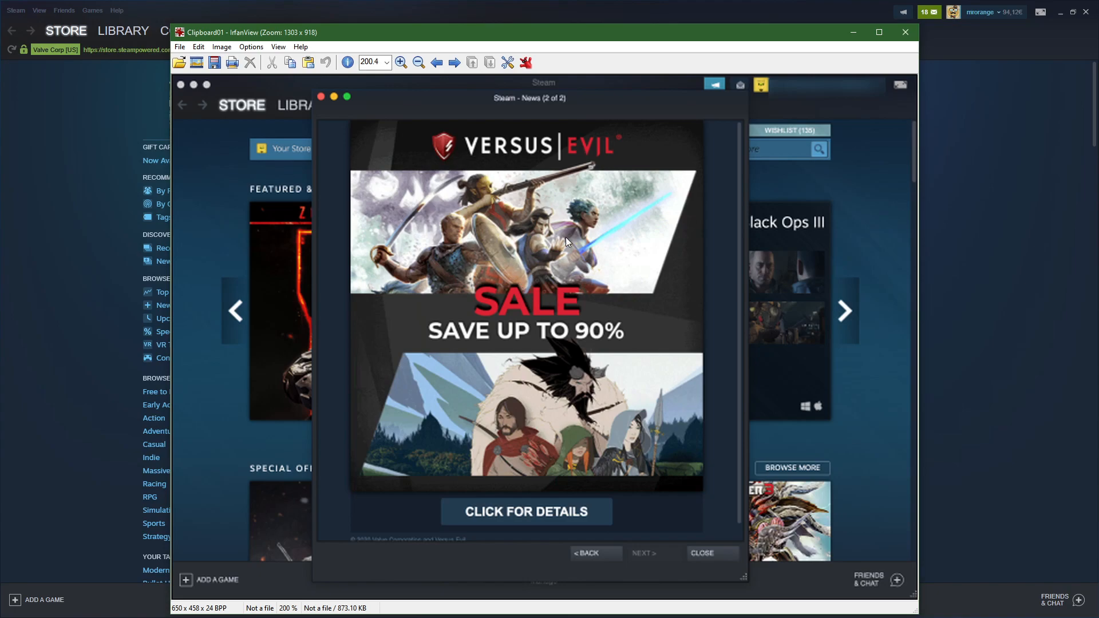
{"action": "mouse_move", "coordinate": [557, 148]}
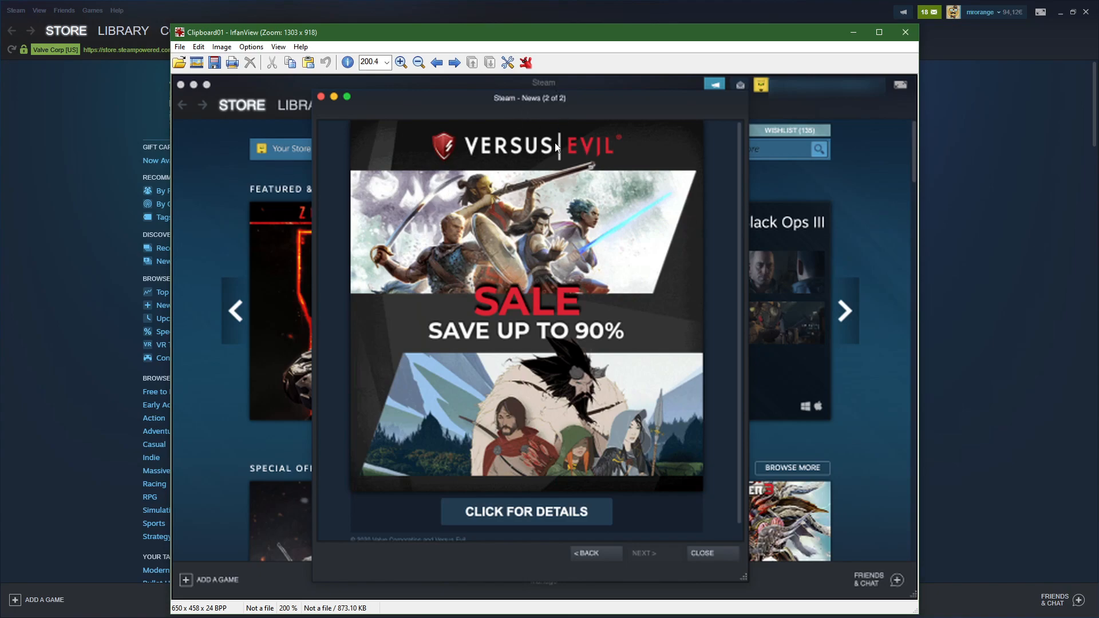
{"action": "mouse_move", "coordinate": [747, 470]}
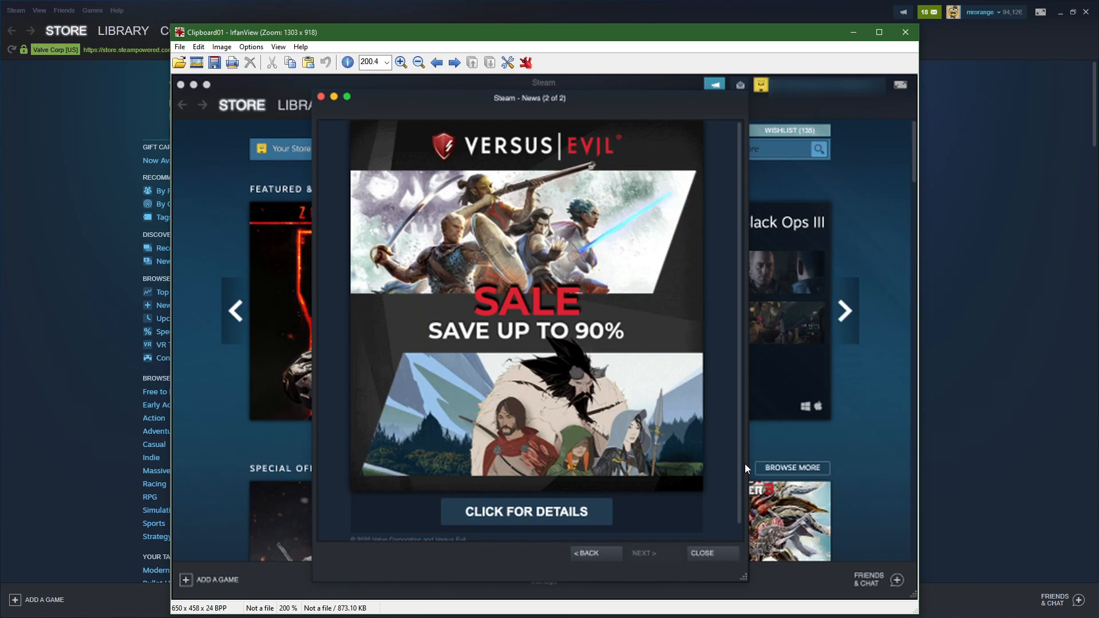
{"action": "mouse_move", "coordinate": [409, 238]}
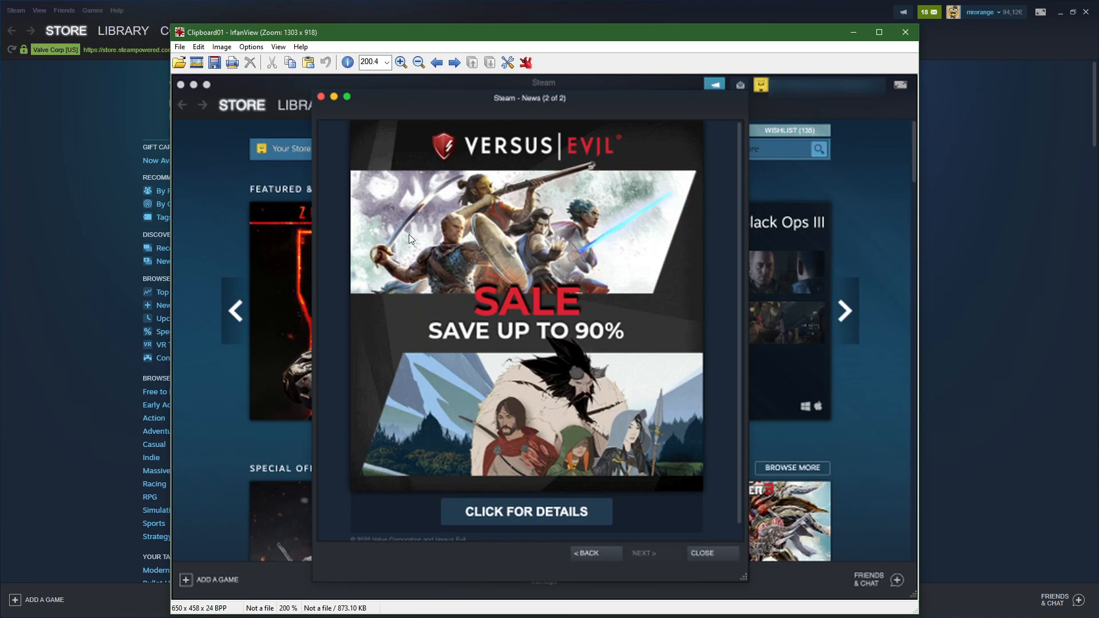
{"action": "mouse_move", "coordinate": [405, 253]}
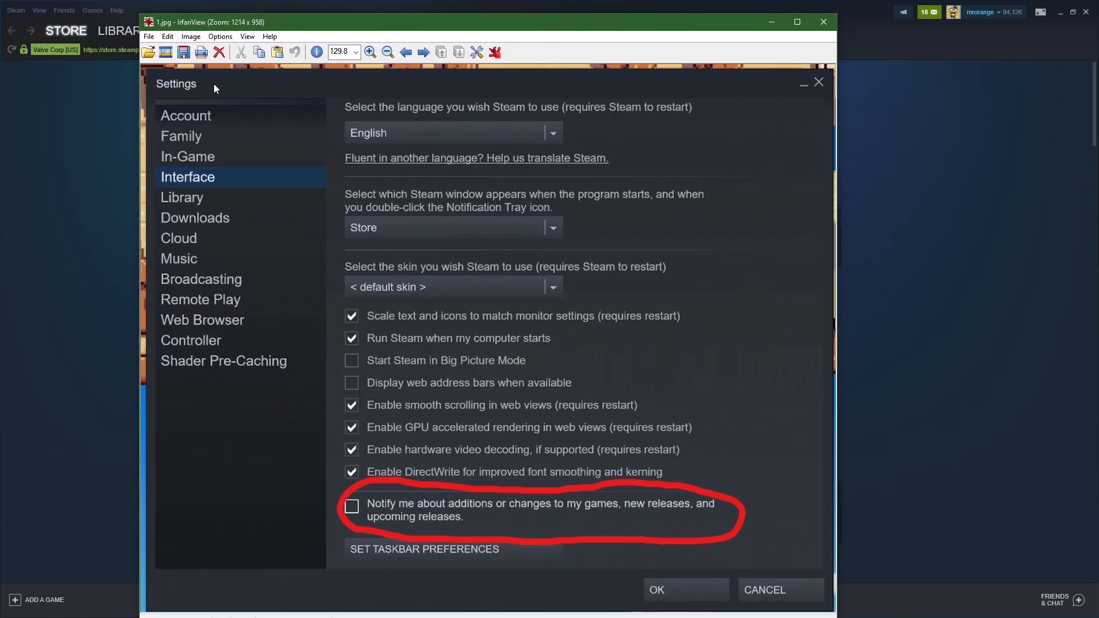
Show 1.jpg with Steam's Interface 'notify me about new releases' checkbox unchecked and circled
{"action": "left_click", "coordinate": [65, 32]}
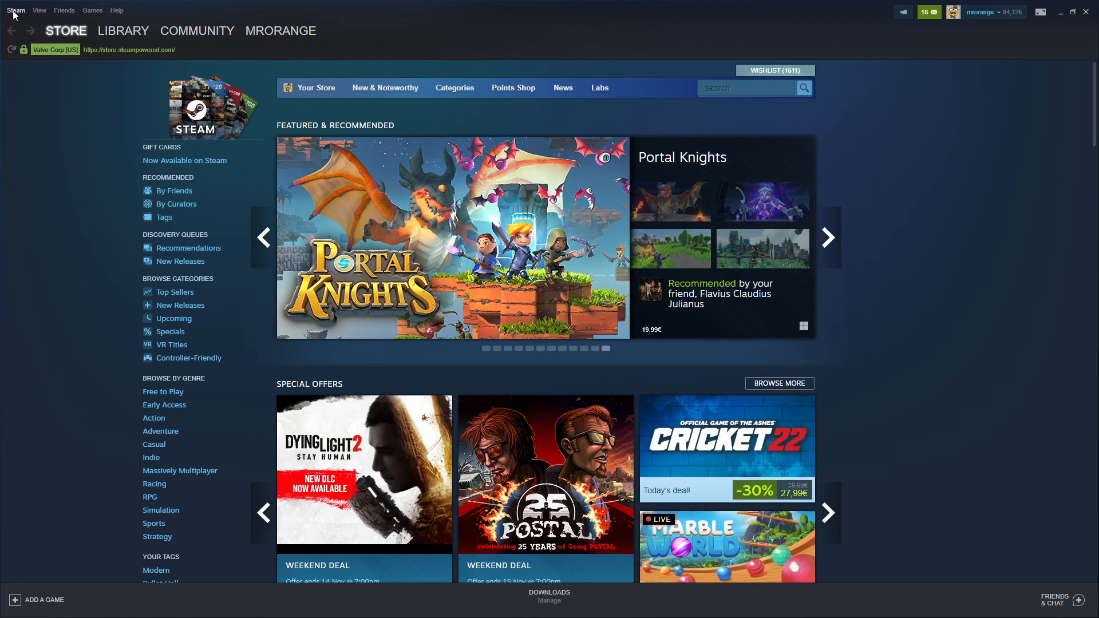
{"action": "left_click", "coordinate": [15, 10]}
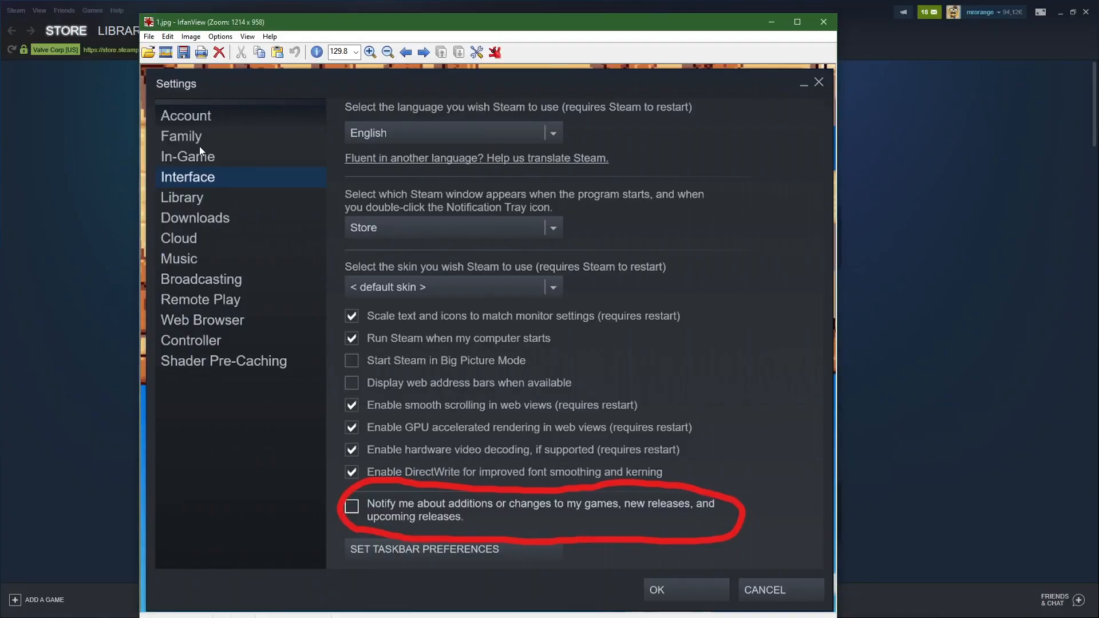
{"action": "mouse_move", "coordinate": [413, 534]}
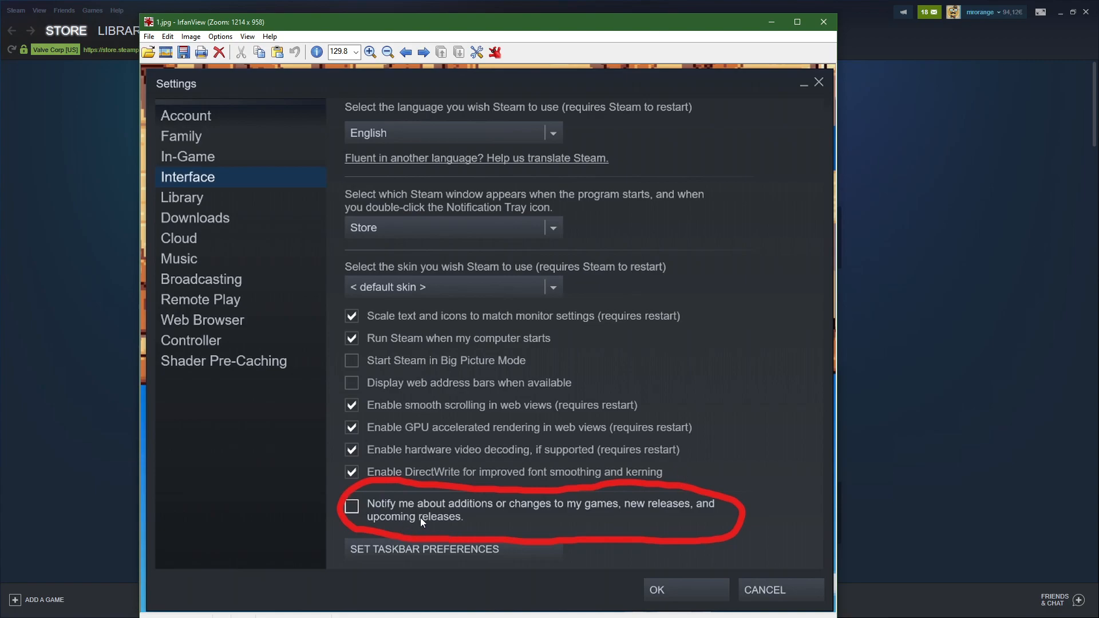
{"action": "mouse_move", "coordinate": [639, 520]}
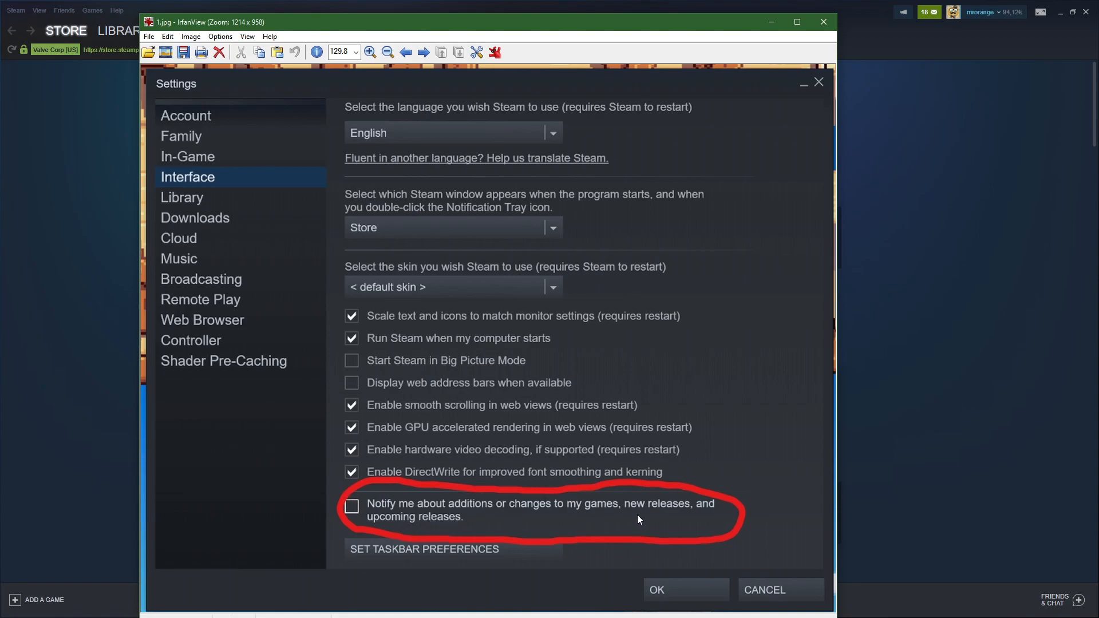
{"action": "mouse_move", "coordinate": [562, 542]}
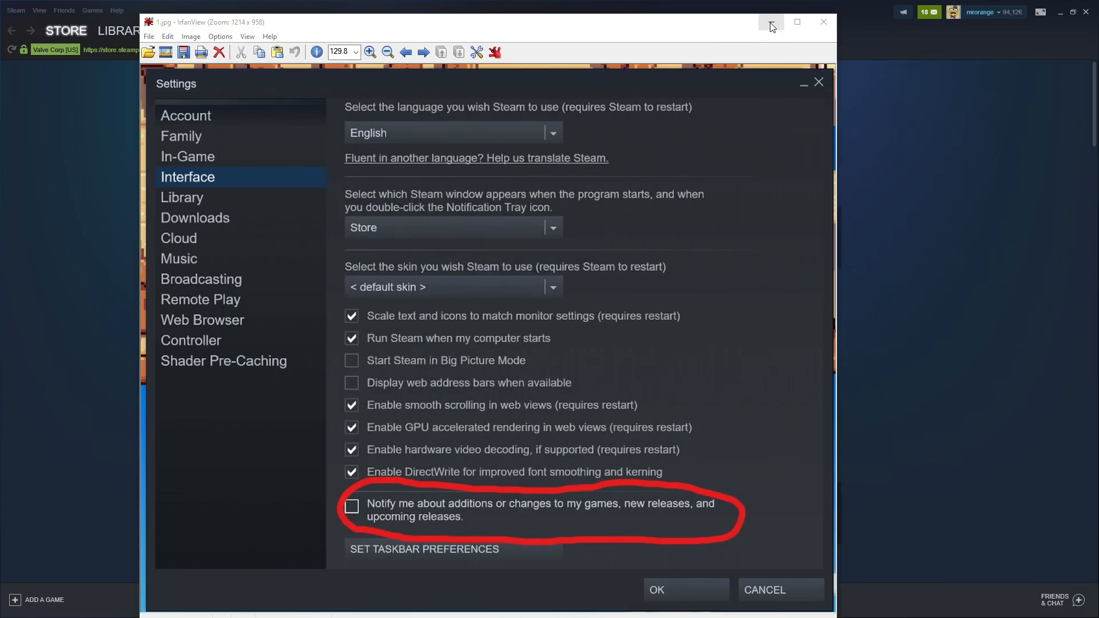
{"action": "mouse_move", "coordinate": [772, 24]}
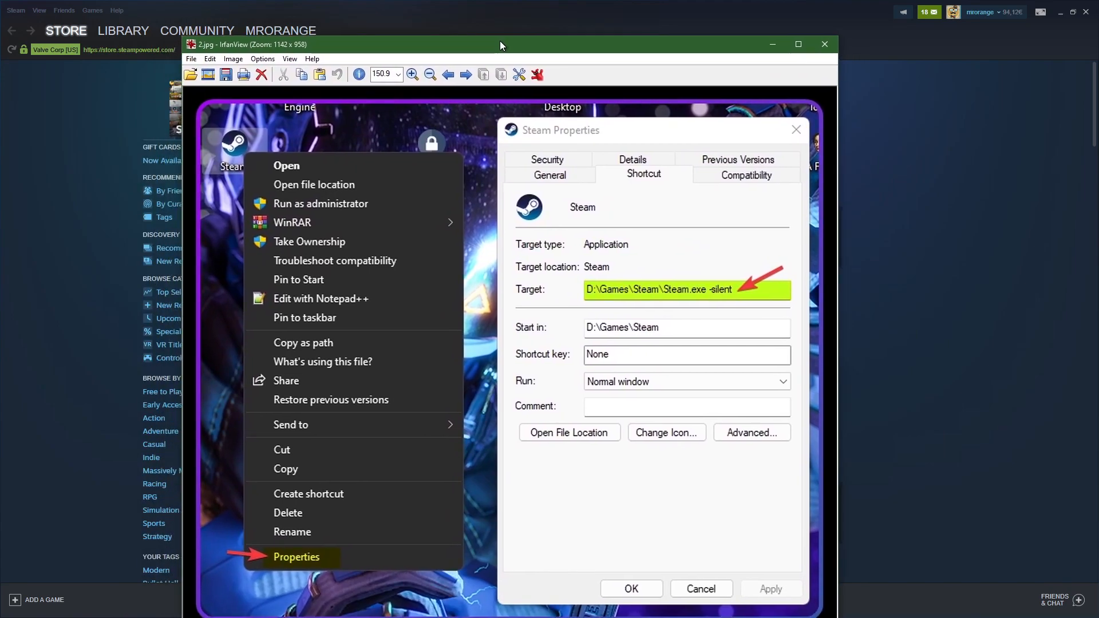
{"action": "mouse_move", "coordinate": [514, 236]}
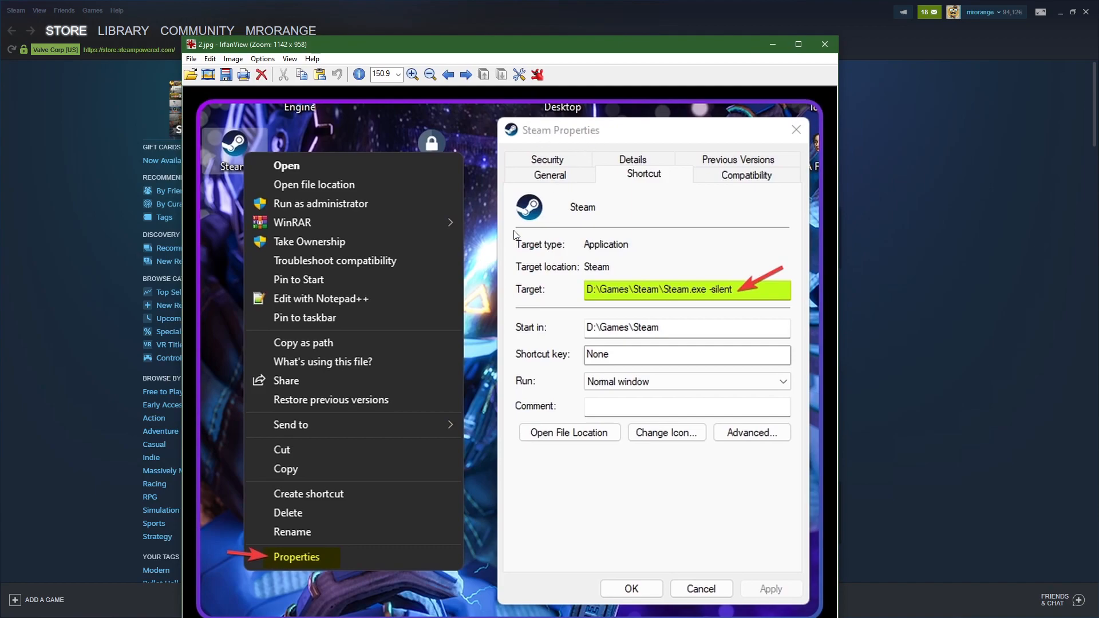
{"action": "mouse_move", "coordinate": [336, 185]}
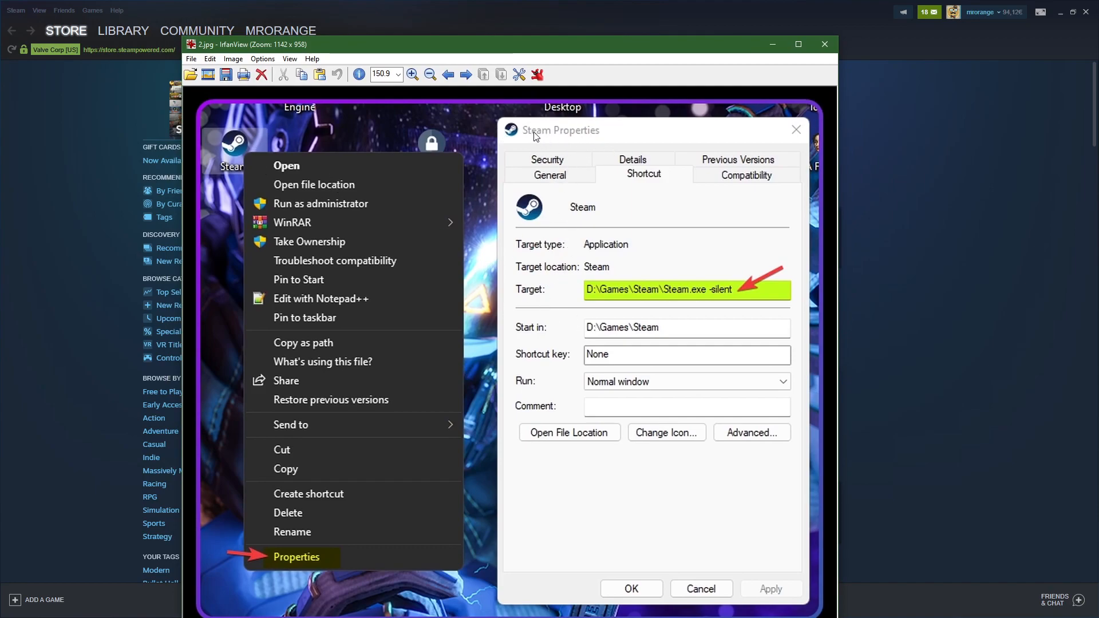
{"action": "mouse_move", "coordinate": [465, 138]}
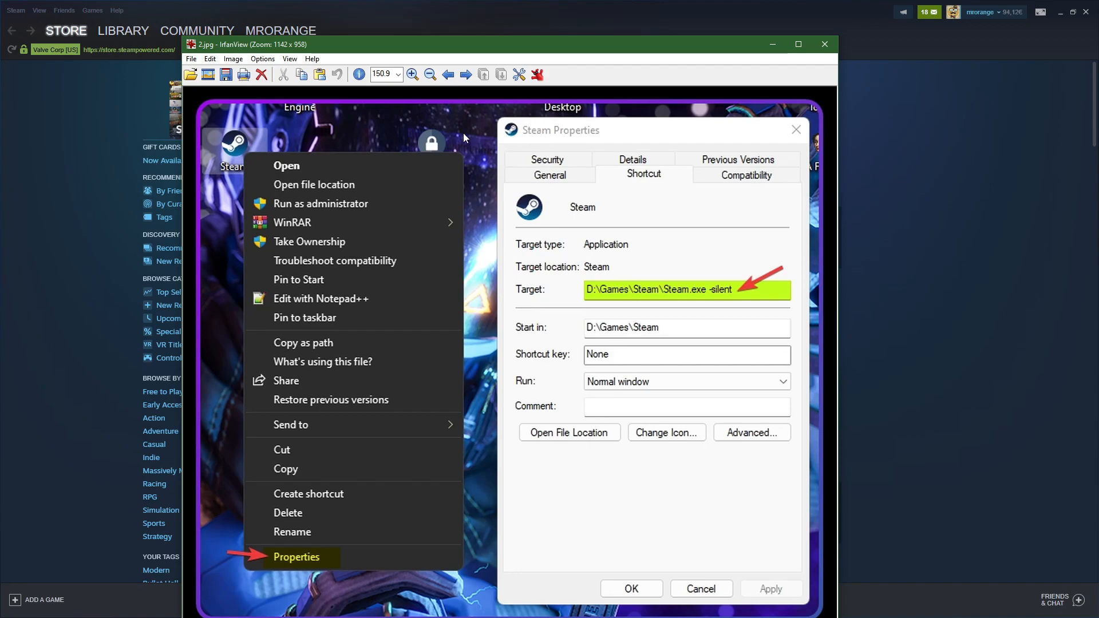
{"action": "mouse_move", "coordinate": [304, 568]}
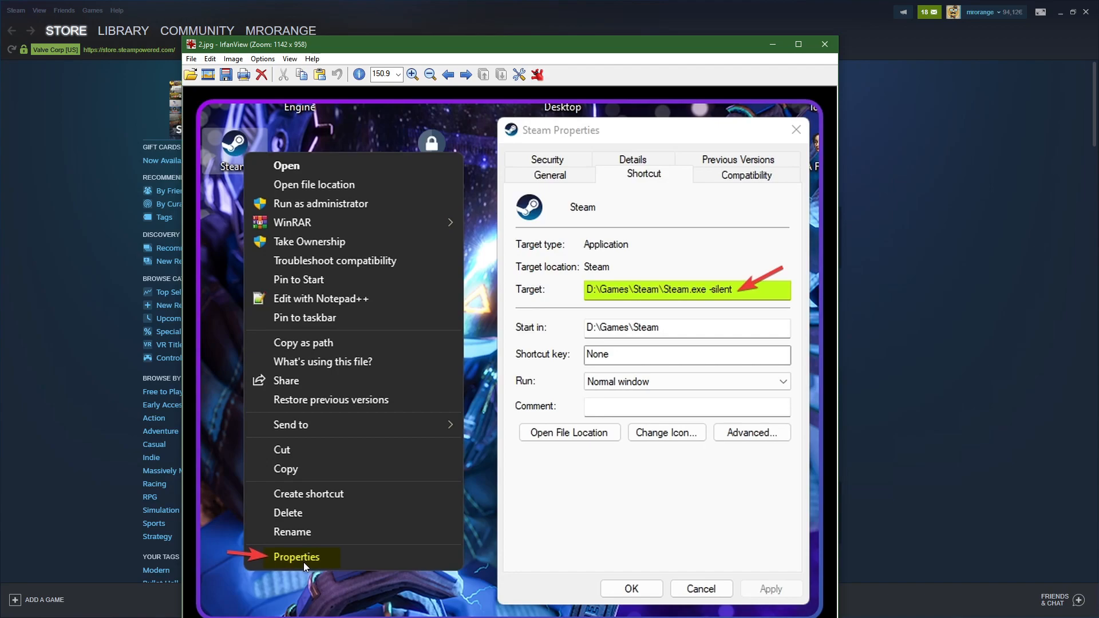
{"action": "mouse_move", "coordinate": [638, 182]}
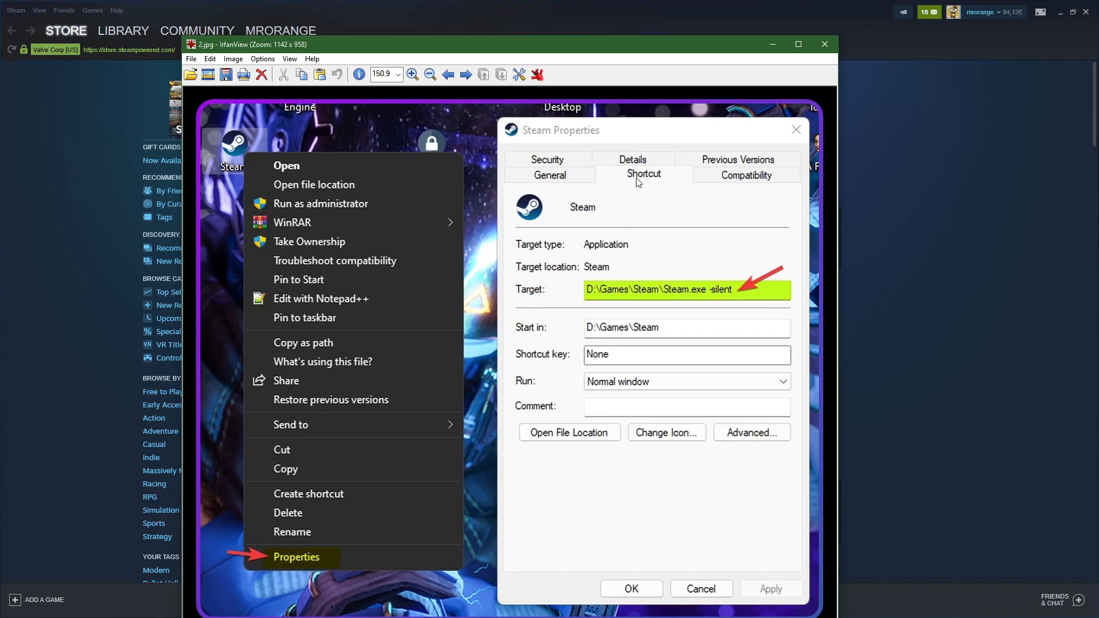
{"action": "mouse_move", "coordinate": [682, 298]}
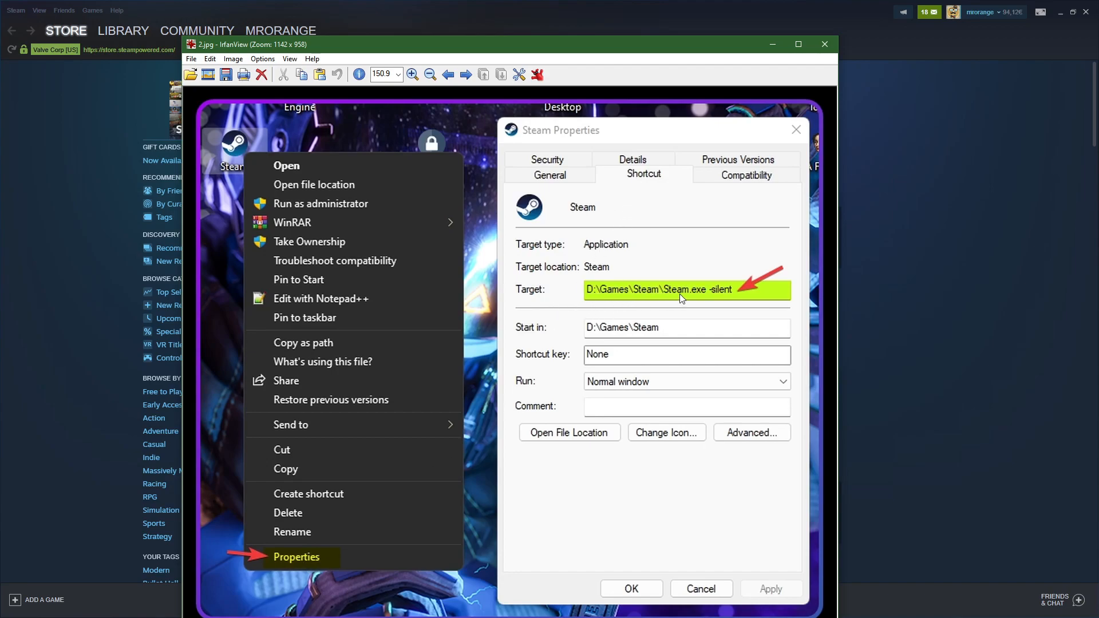
{"action": "mouse_move", "coordinate": [514, 305]}
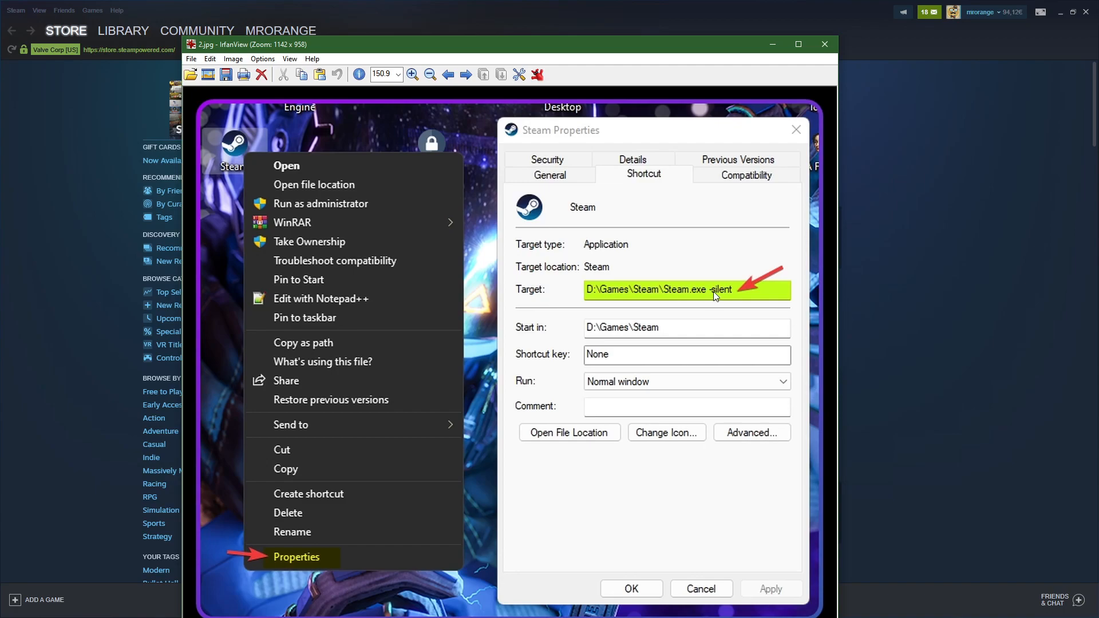
{"action": "mouse_move", "coordinate": [710, 298]}
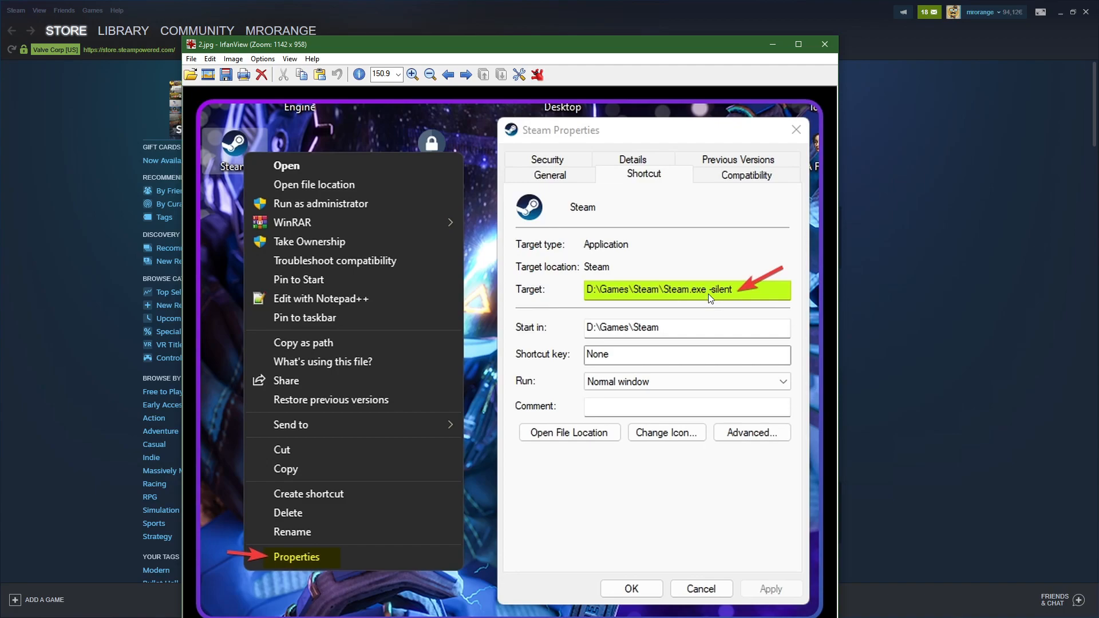
{"action": "mouse_move", "coordinate": [724, 296]}
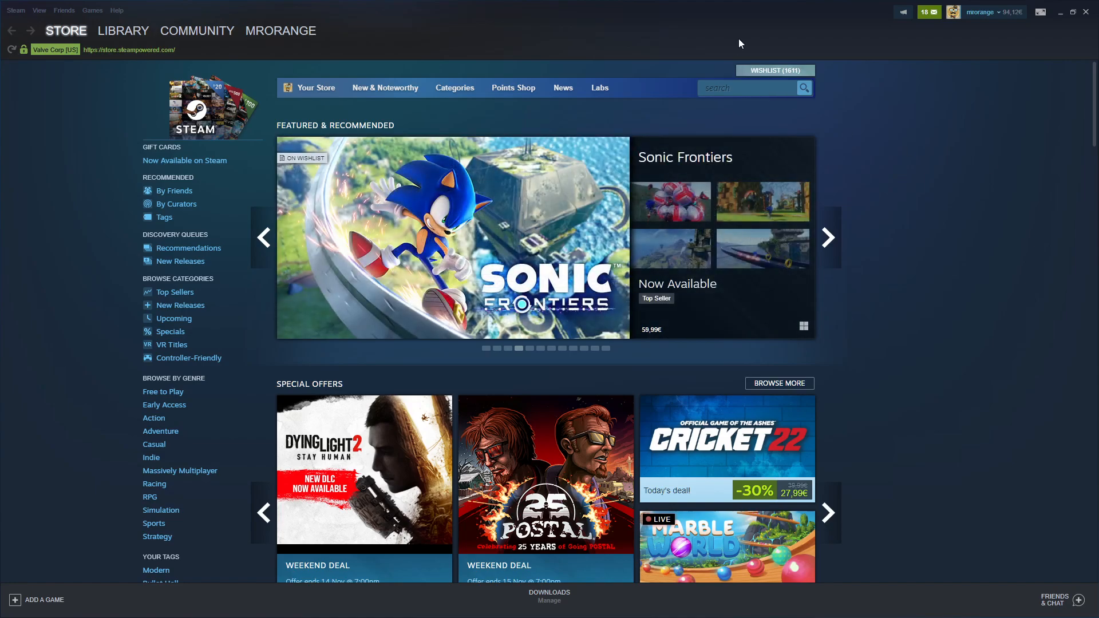
{"action": "mouse_move", "coordinate": [493, 272]}
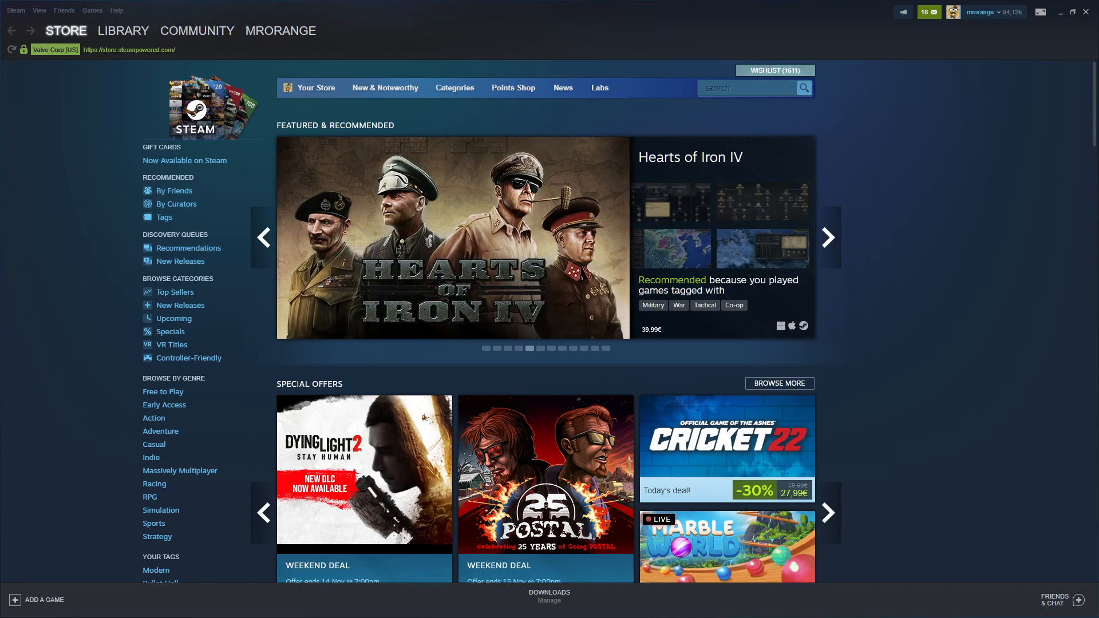
Advance the Featured & Recommended carousel to the next two featured games
{"action": "left_click", "coordinate": [829, 237]}
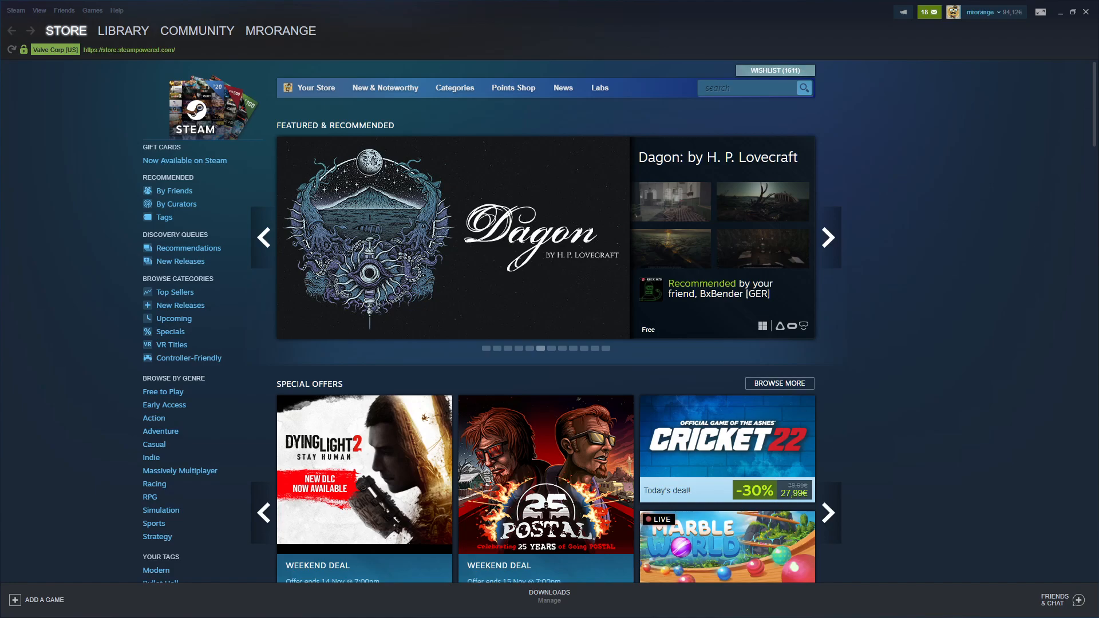
{"action": "left_click", "coordinate": [828, 237]}
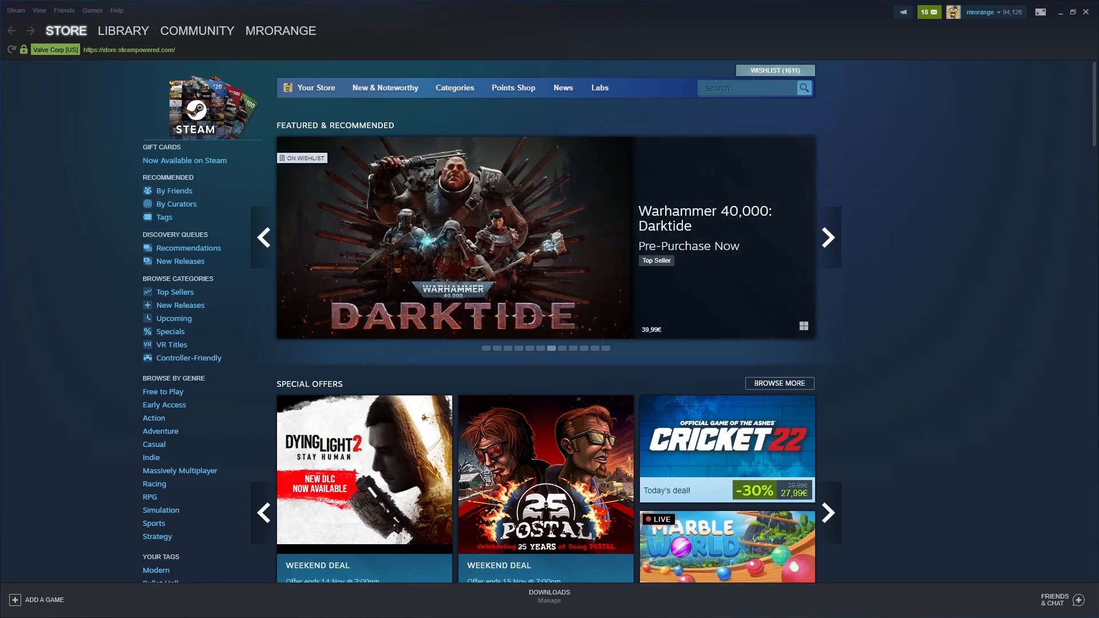